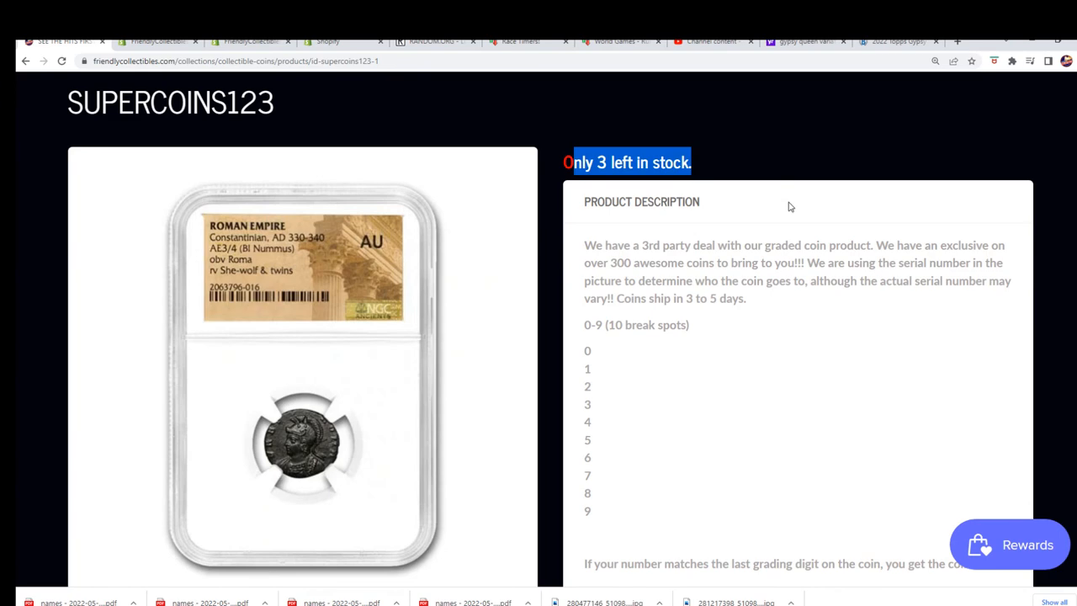
pyautogui.scroll(-3)
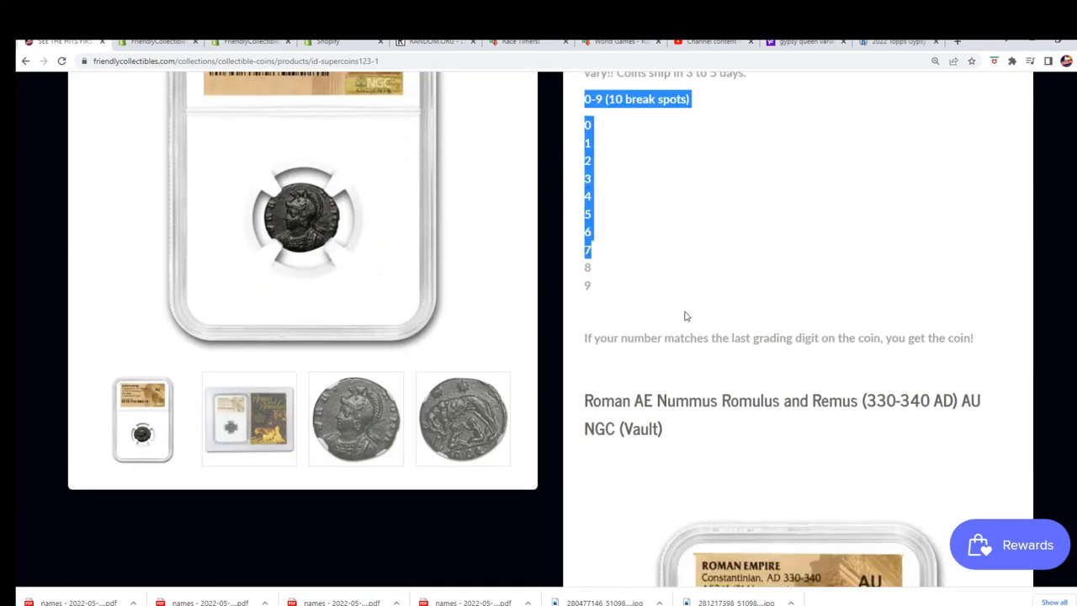
pyautogui.scroll(-3)
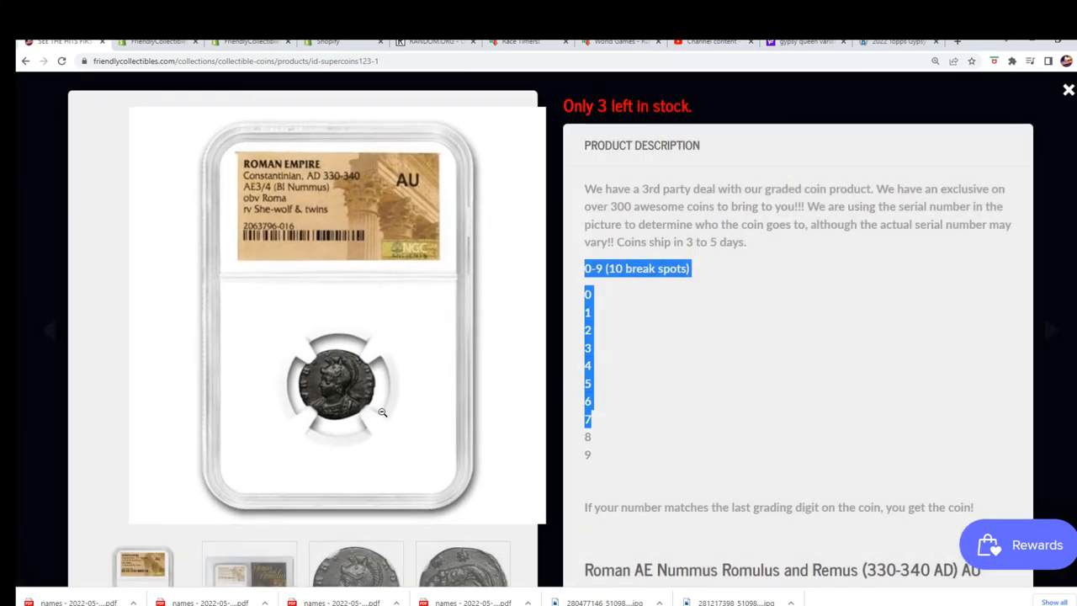
pyautogui.scroll(-3)
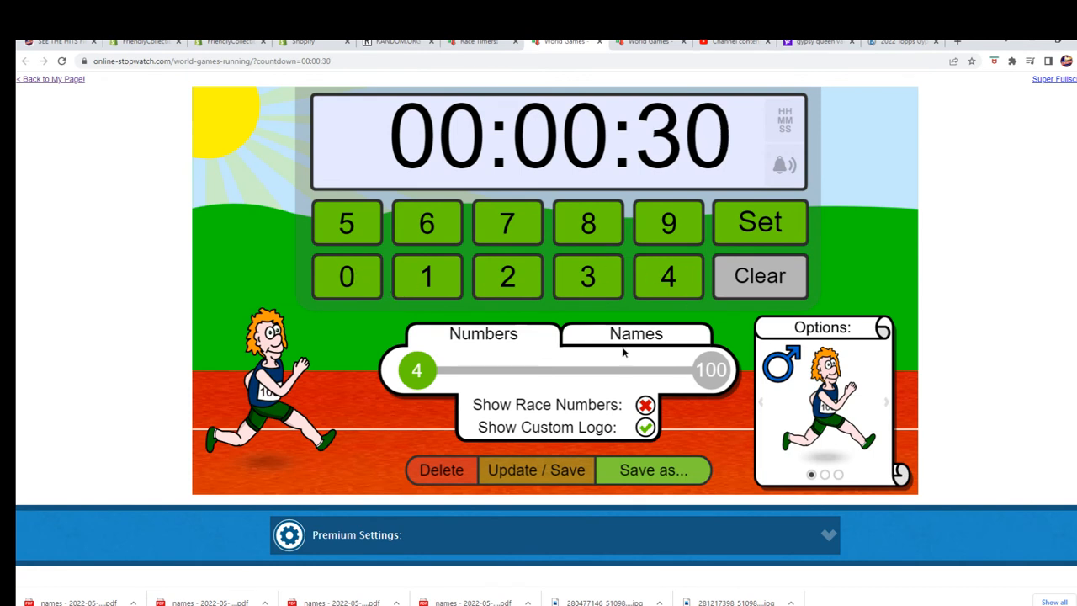
pyautogui.click(635, 333)
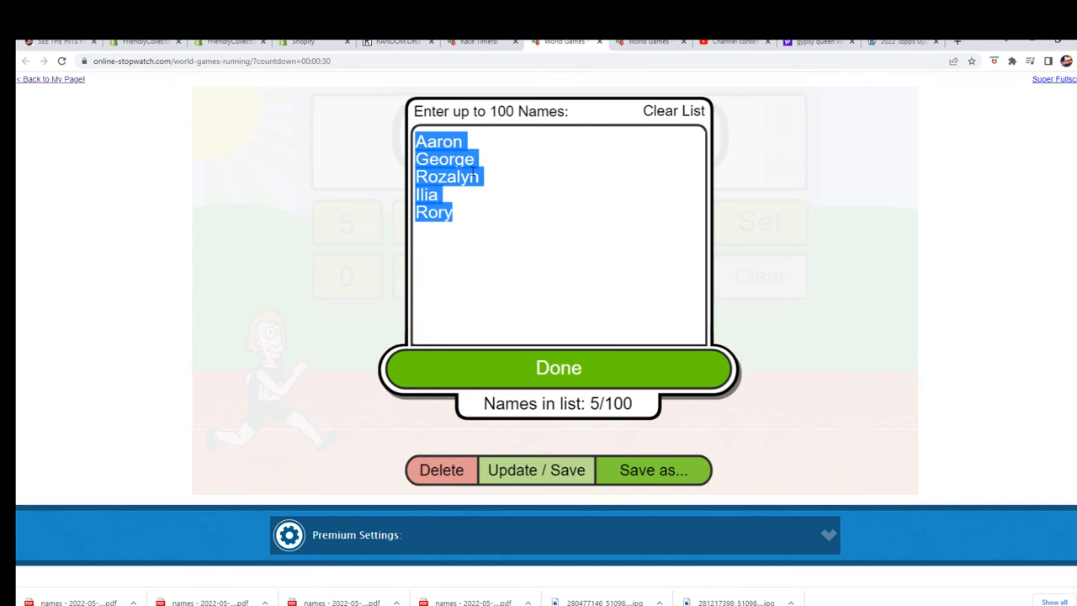
pyautogui.write('LARRY JENSEN')
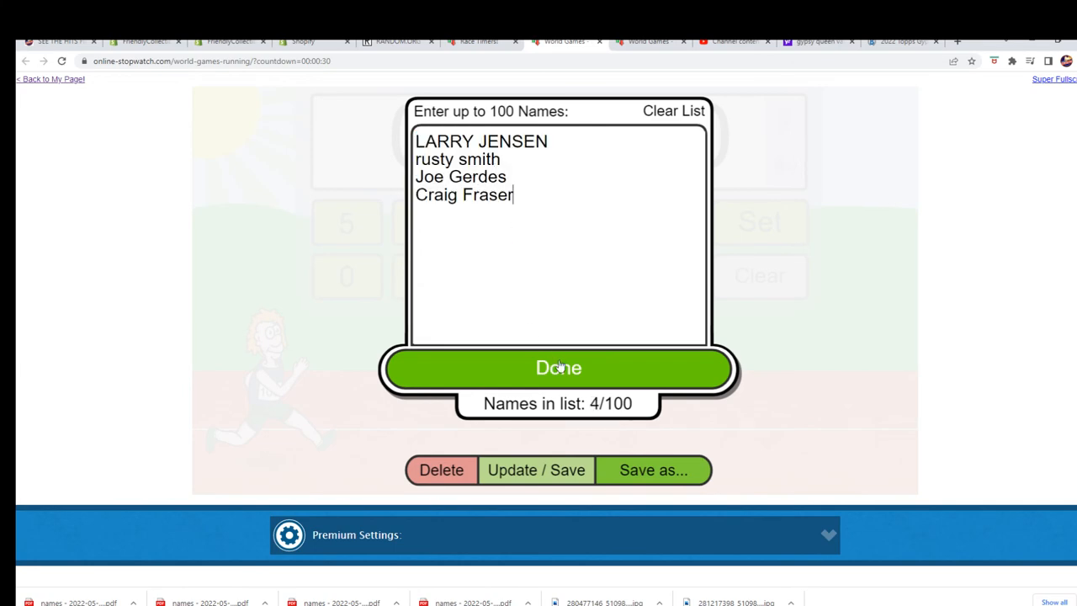
pyautogui.click(559, 367)
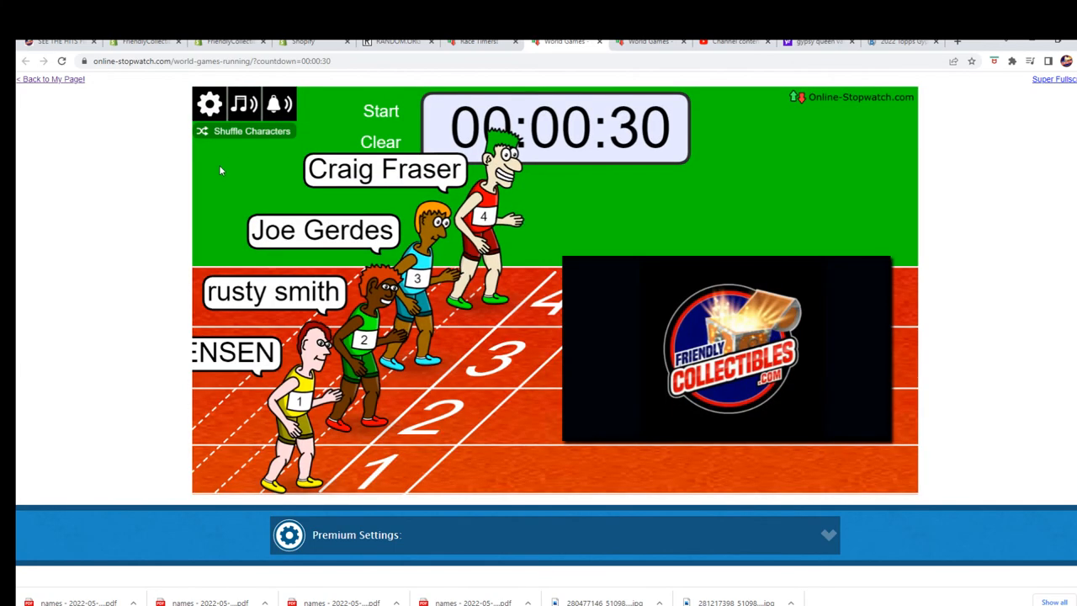
# Shuffle the runners' lanes twice and switch the race to Super Fullscreen
pyautogui.click(251, 131)
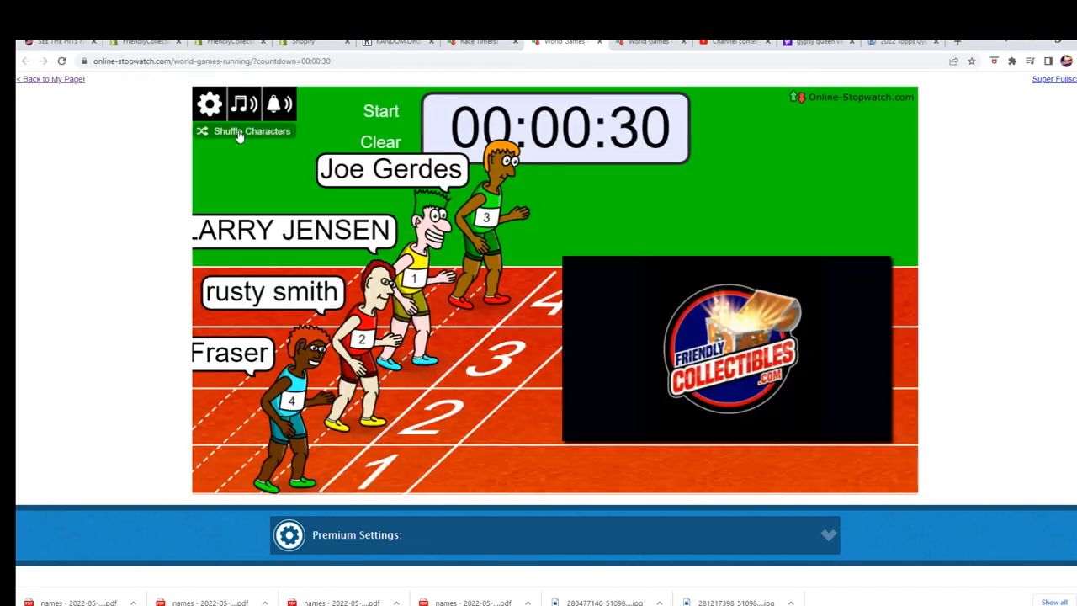
pyautogui.click(209, 103)
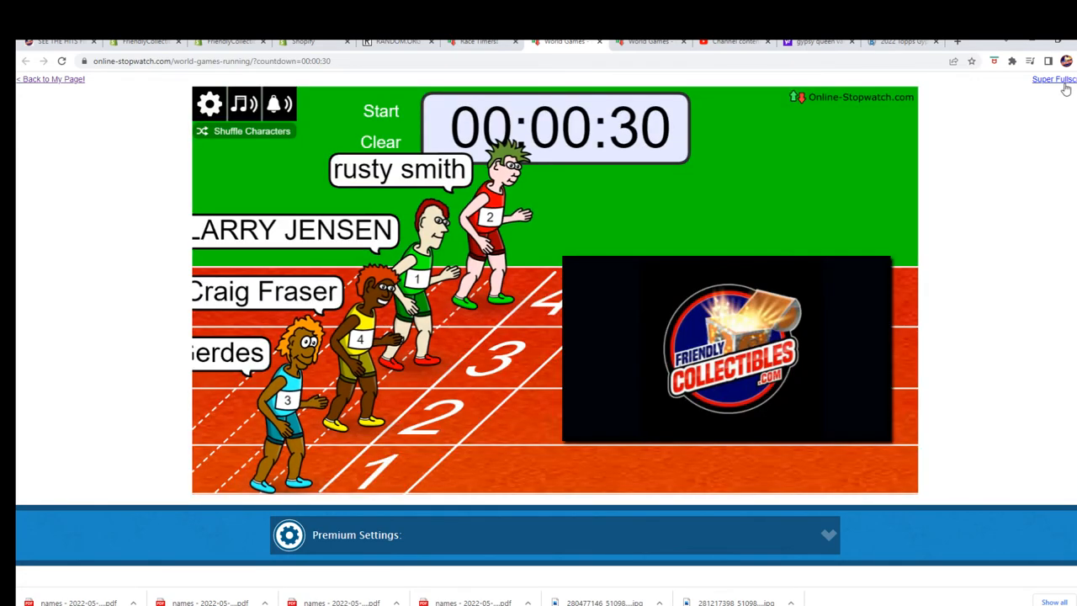
pyautogui.click(1053, 79)
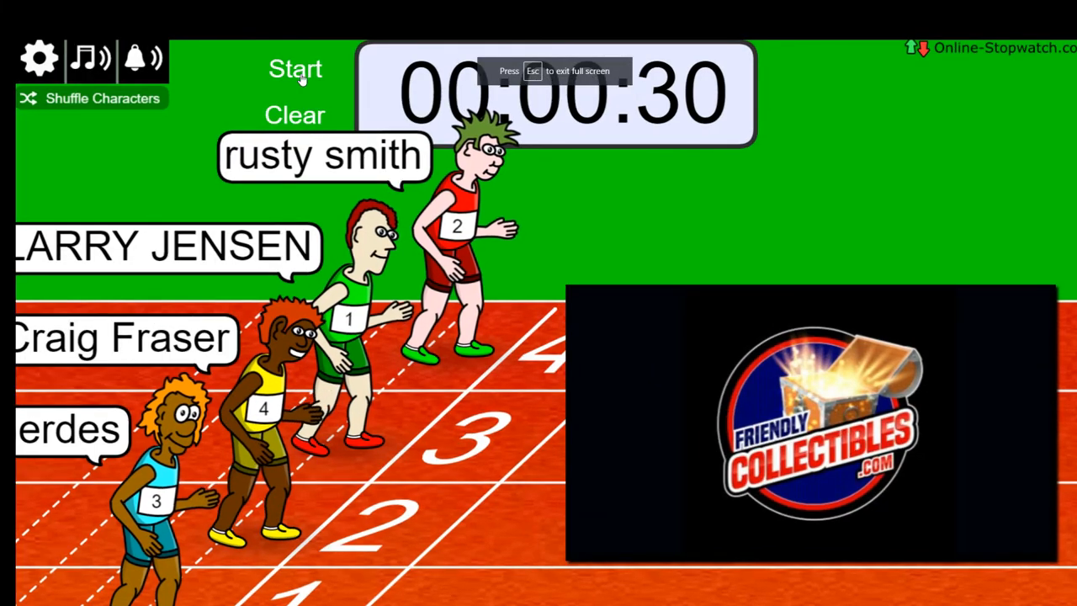
pyautogui.click(294, 69)
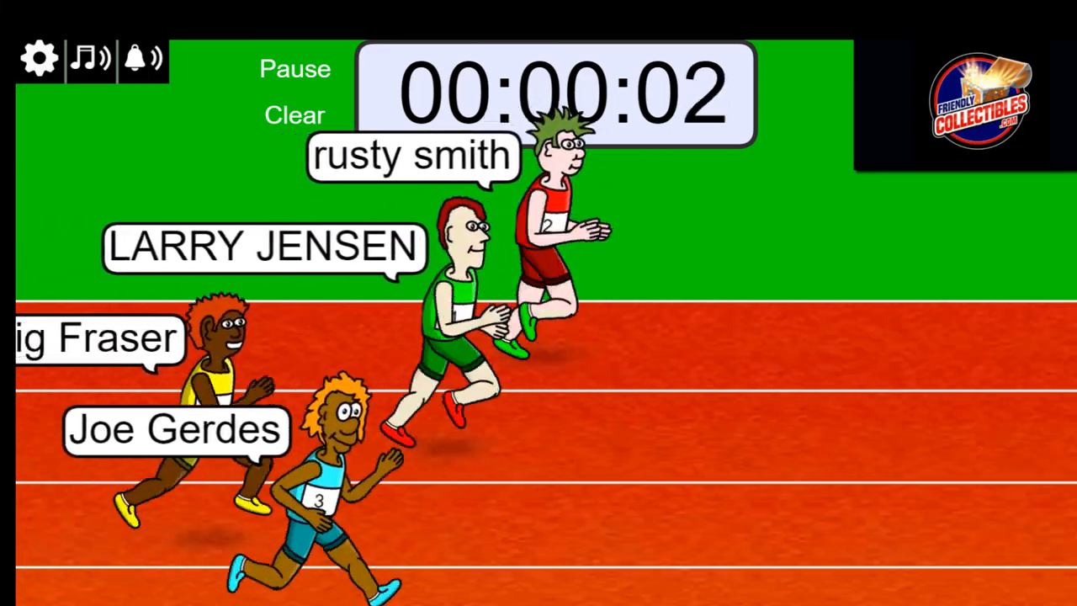
pyautogui.click(292, 114)
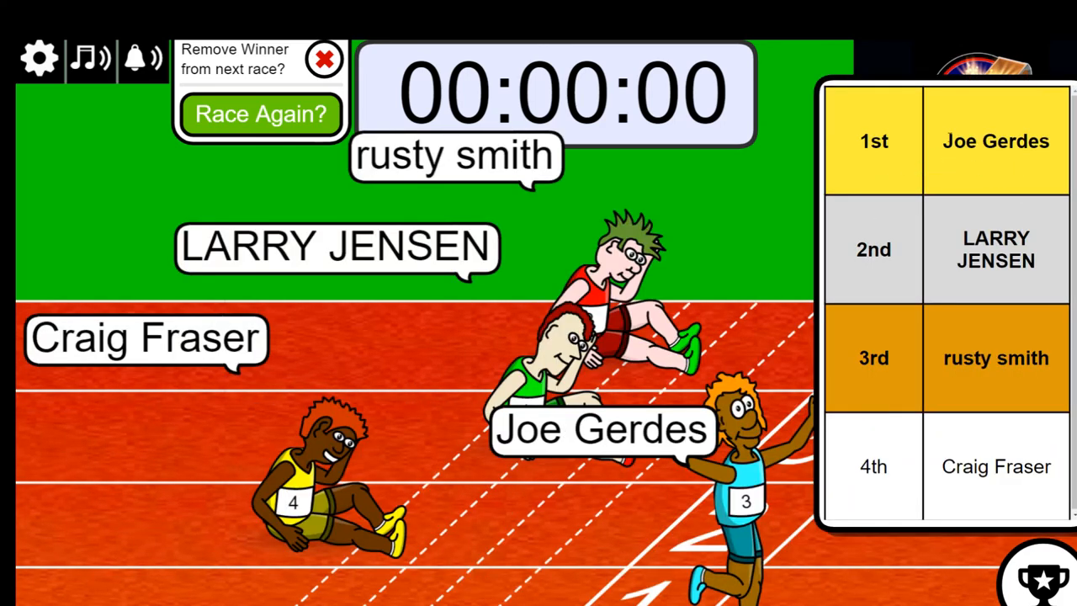
pyautogui.doubleClick(996, 142)
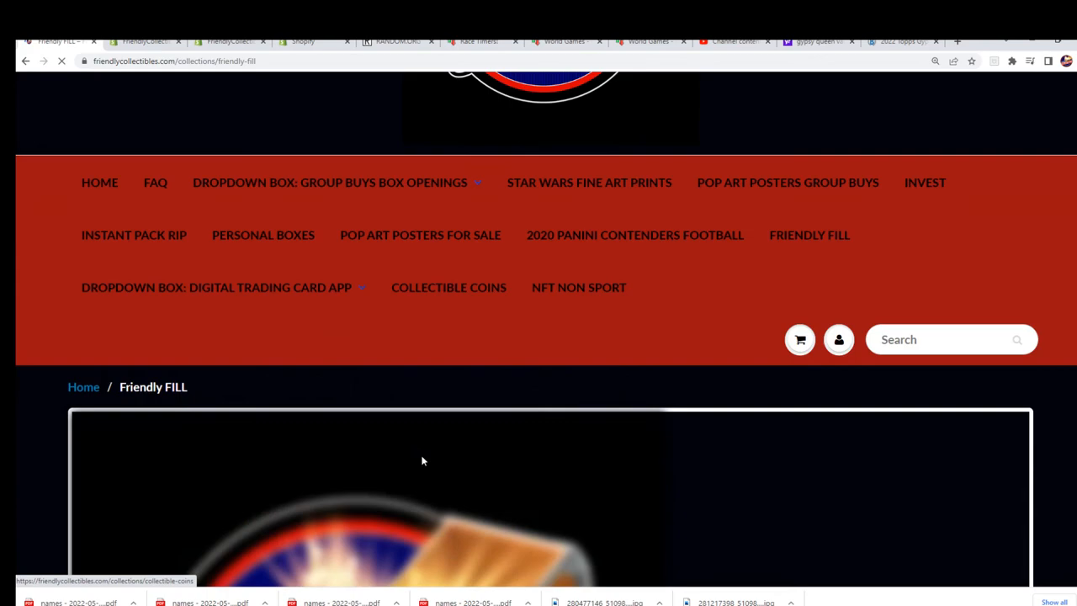
# Show the SUPERCOINS123 fill C product and highlight its $39.99 retail price
pyautogui.scroll(-3)
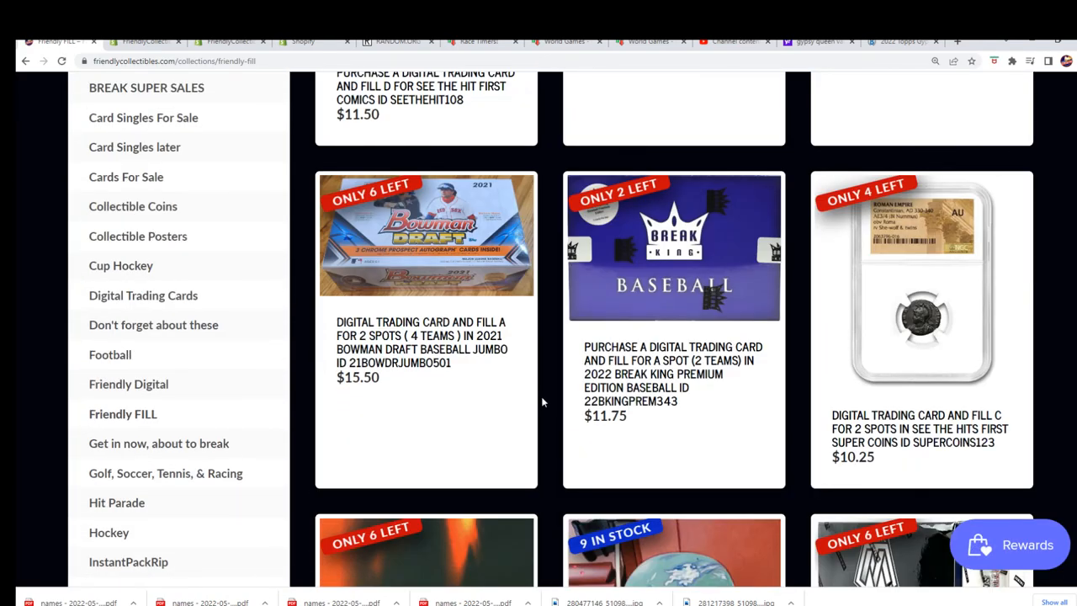
pyautogui.scroll(-3)
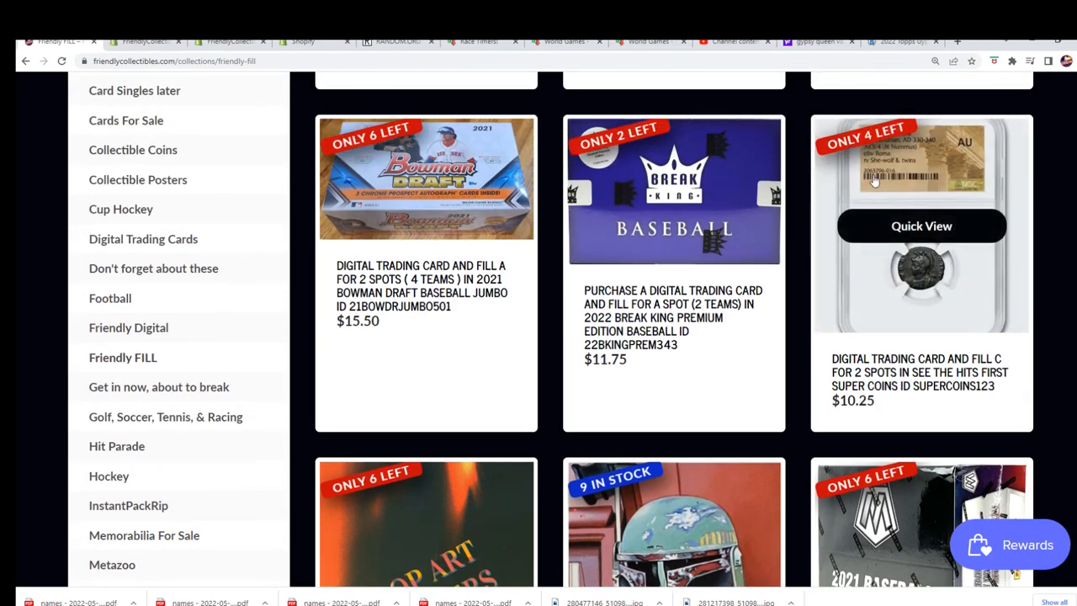
pyautogui.click(922, 225)
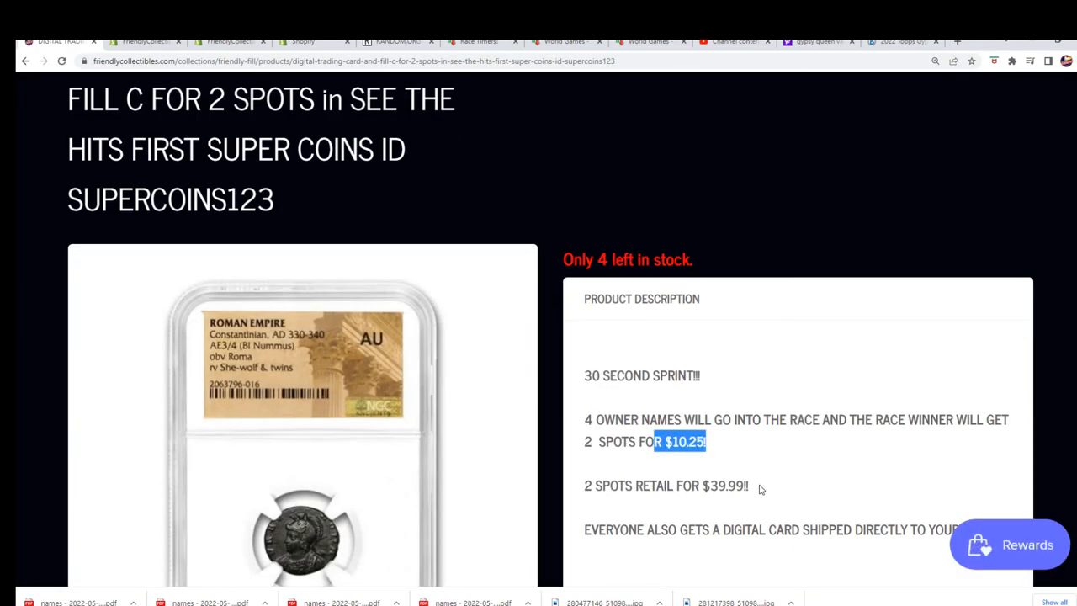
pyautogui.doubleClick(722, 484)
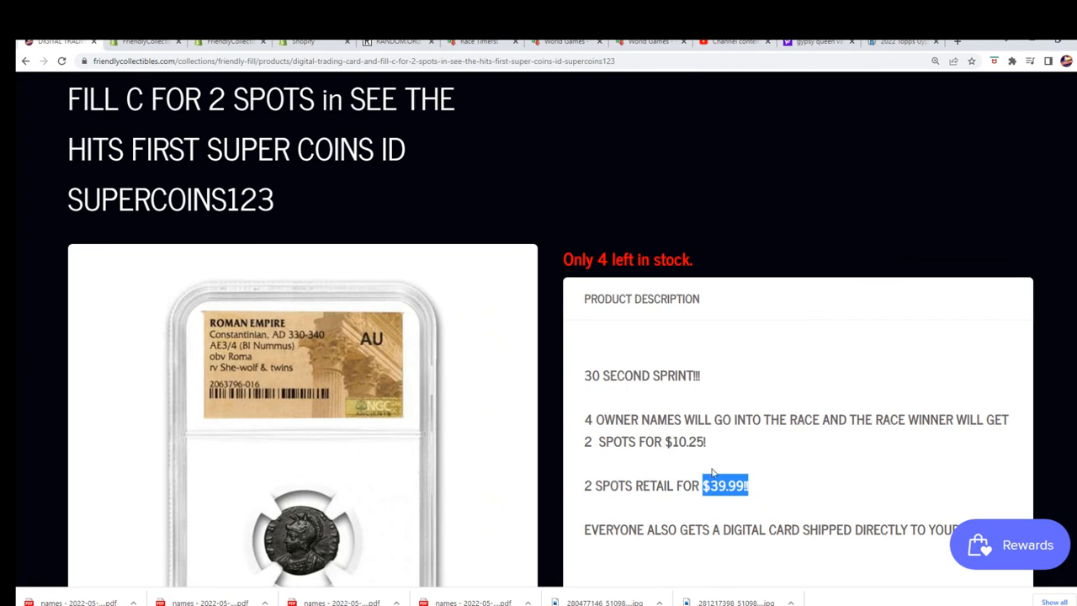
pyautogui.moveTo(760, 477)
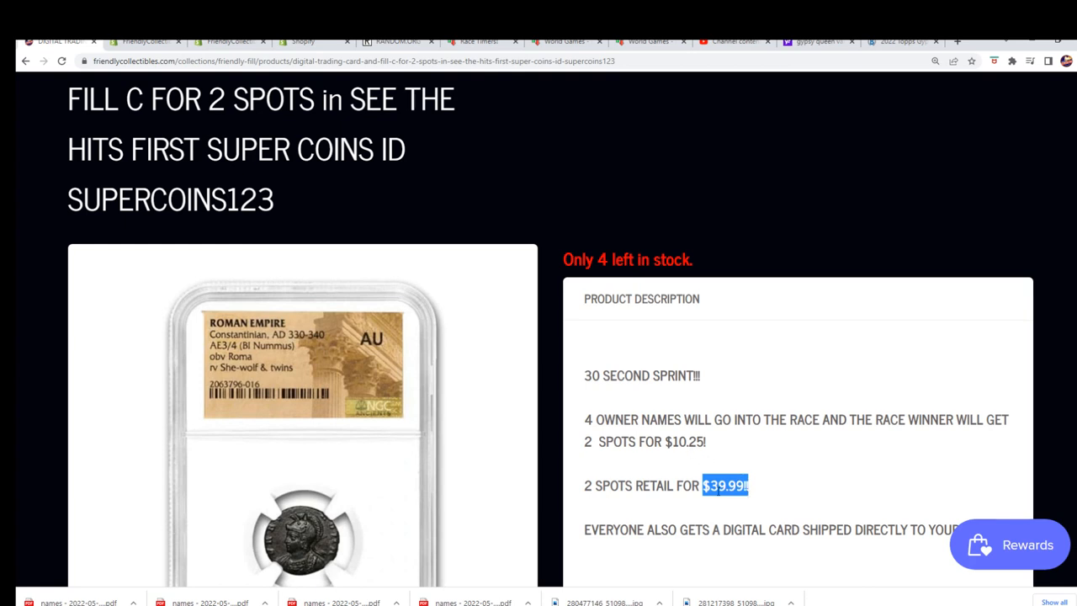
pyautogui.moveTo(523, 135)
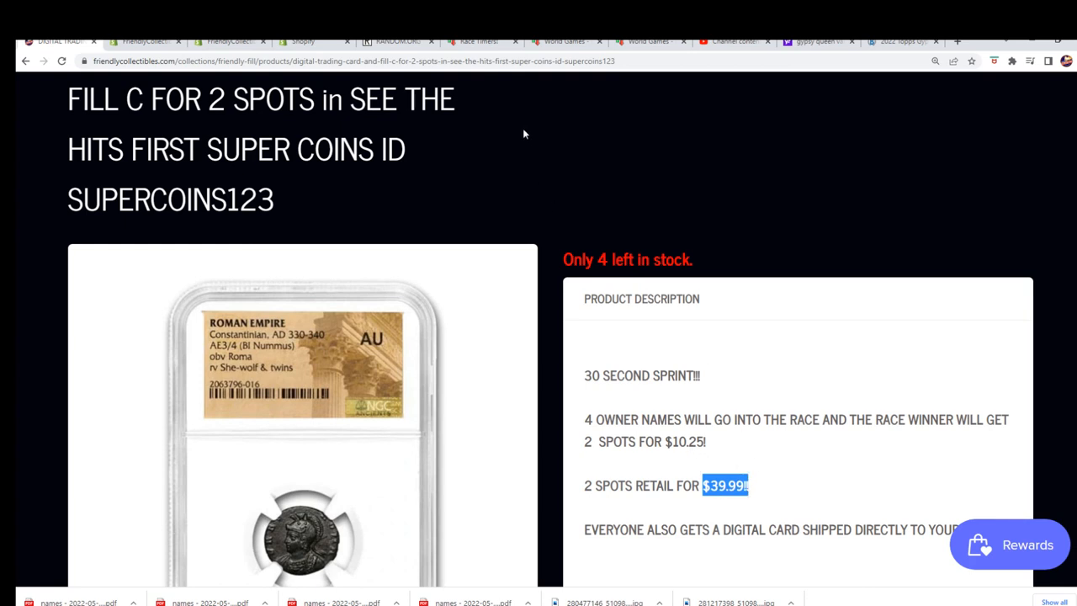
pyautogui.click(354, 61)
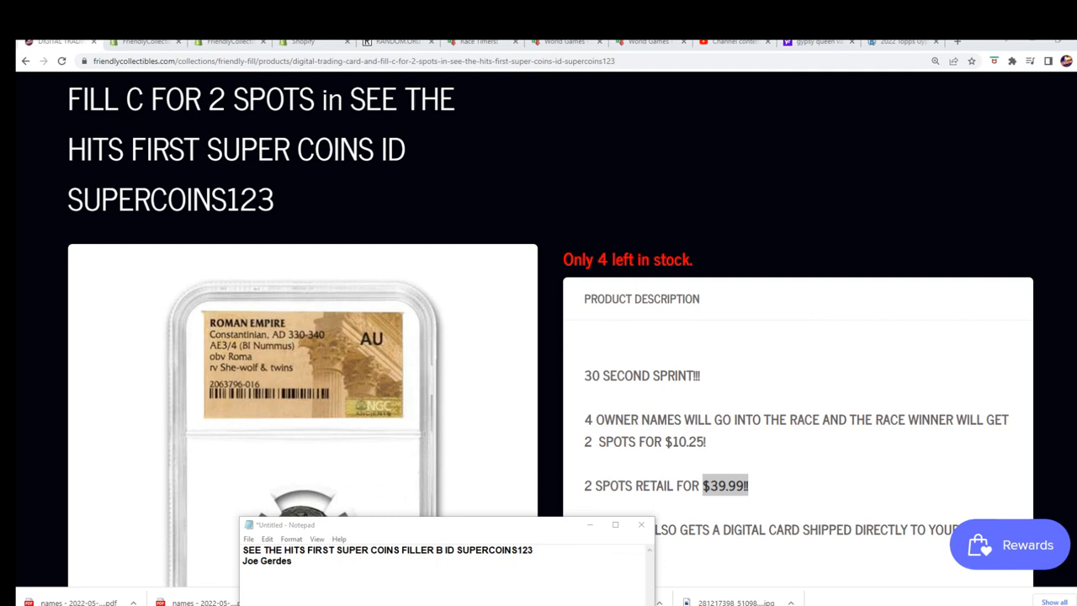
pyautogui.moveTo(416, 391)
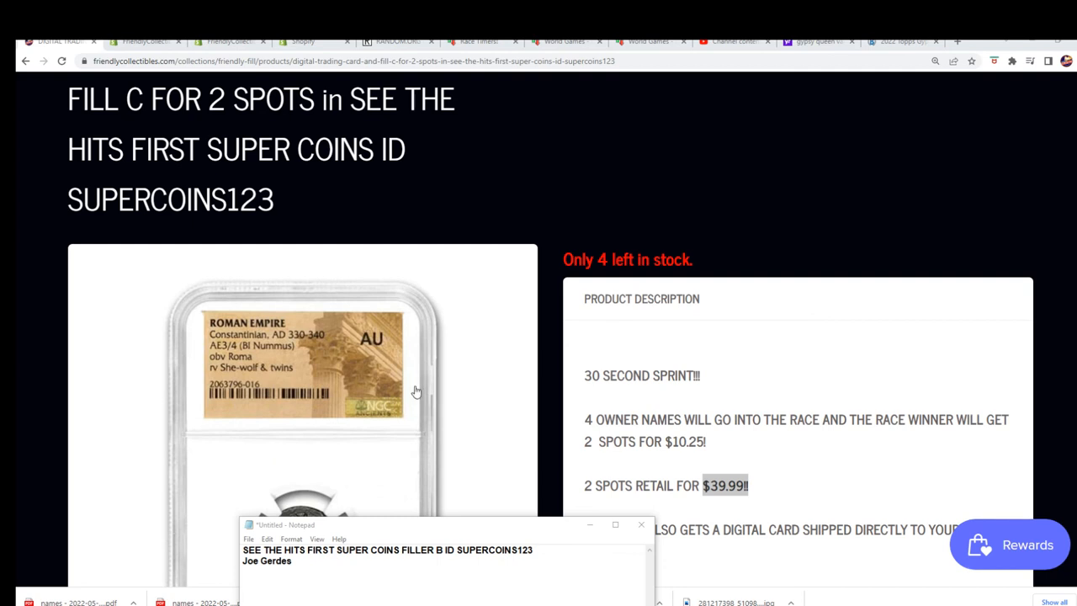